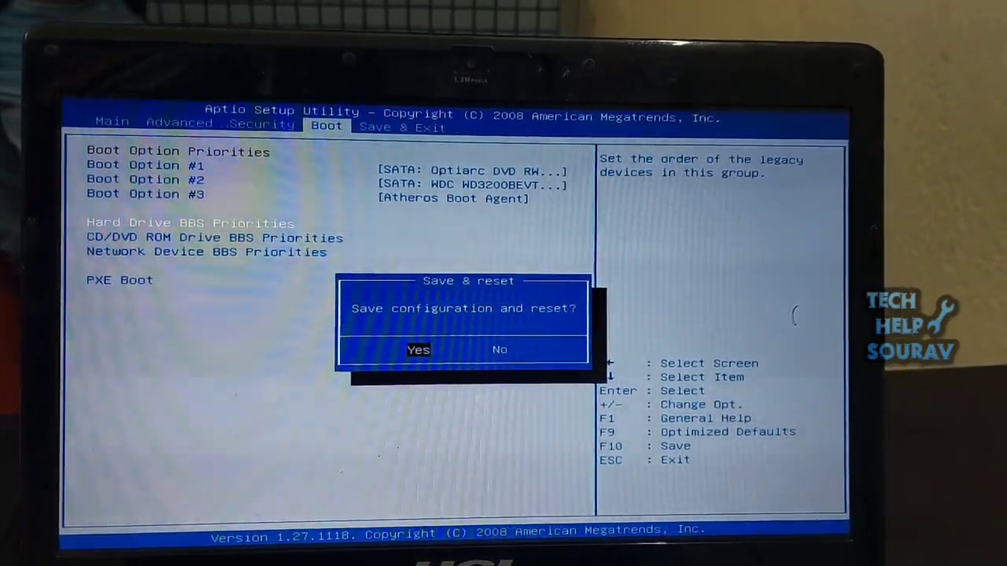
Decline the Save & reset prompt by choosing No, staying in setup.
{"action": "left_click", "coordinate": [418, 349]}
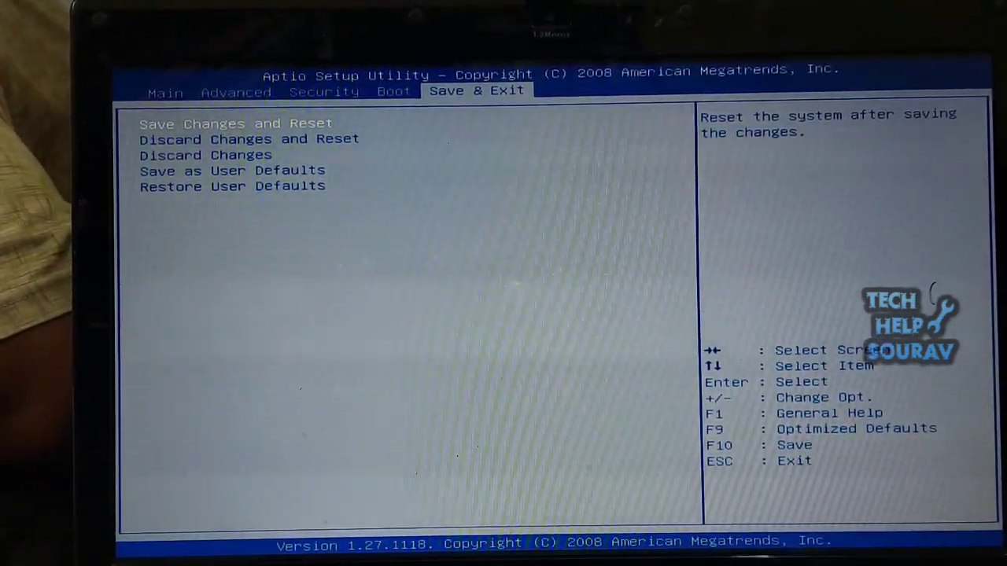
Move the selection down to Restore User Defaults in Save & Exit.
{"action": "key", "text": "Down"}
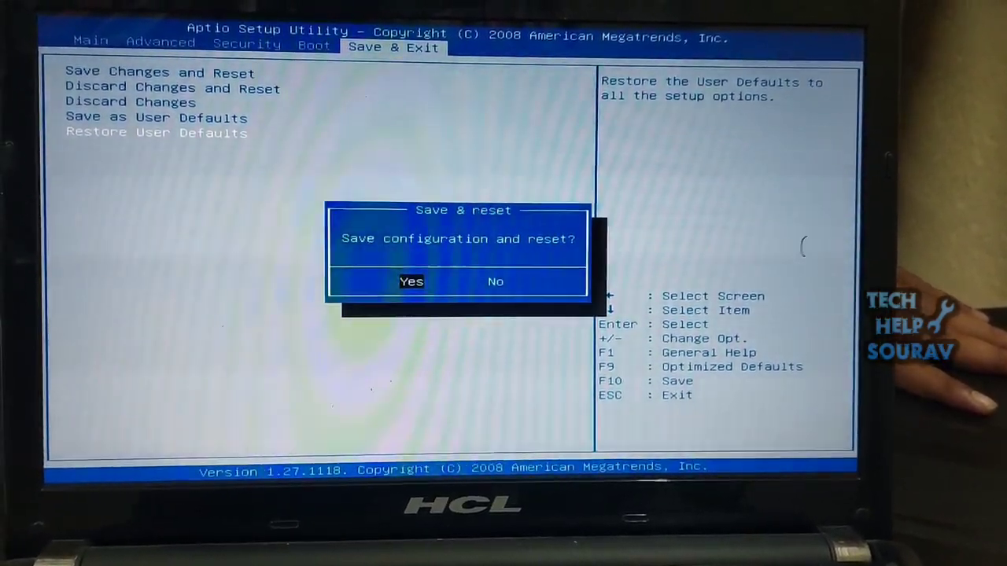
Confirm Yes to save the DVD-first boot order and reset the laptop.
{"action": "left_click", "coordinate": [412, 281]}
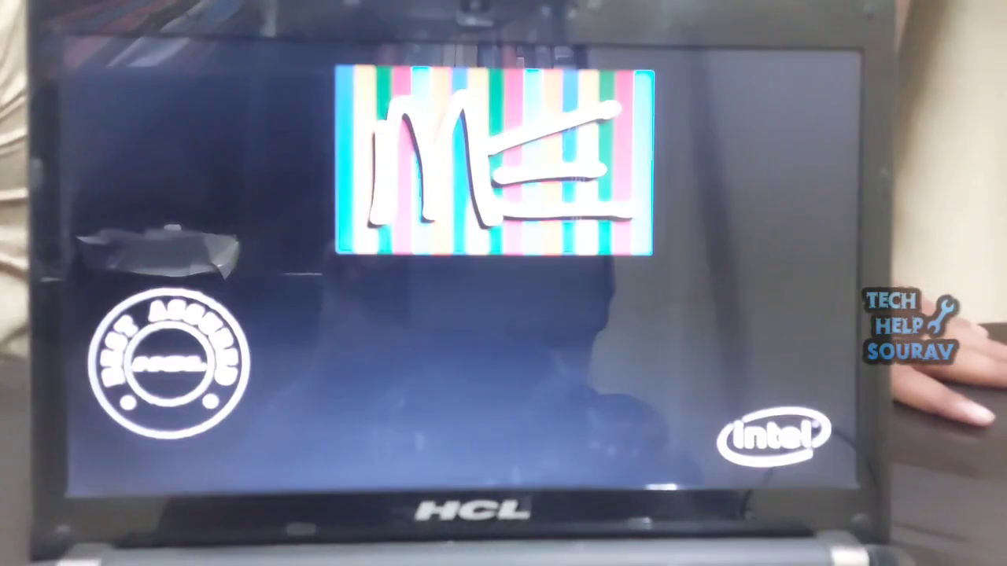